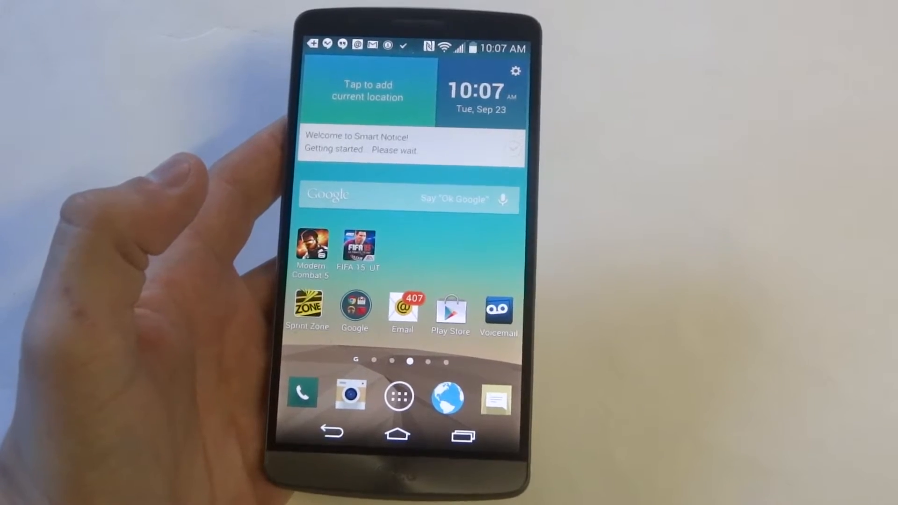
Step: From the home screen, launch Settings via the app drawer and reach the Apps manager's Downloaded list
{"action": "left_click", "coordinate": [399, 397]}
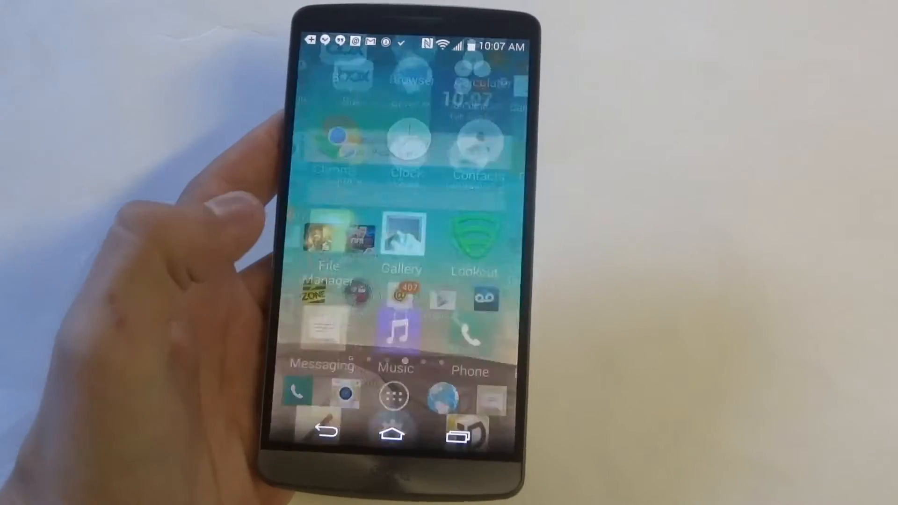
{"action": "left_click", "coordinate": [394, 395]}
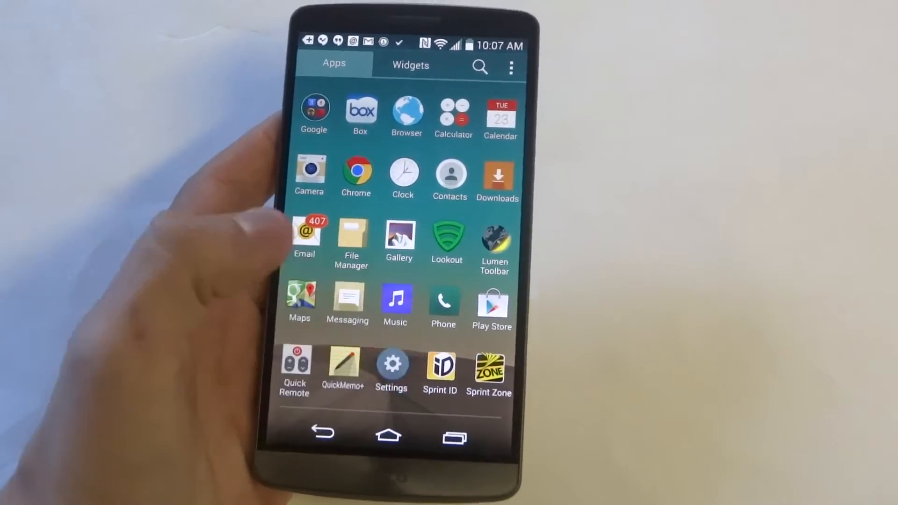
{"action": "left_click", "coordinate": [392, 363]}
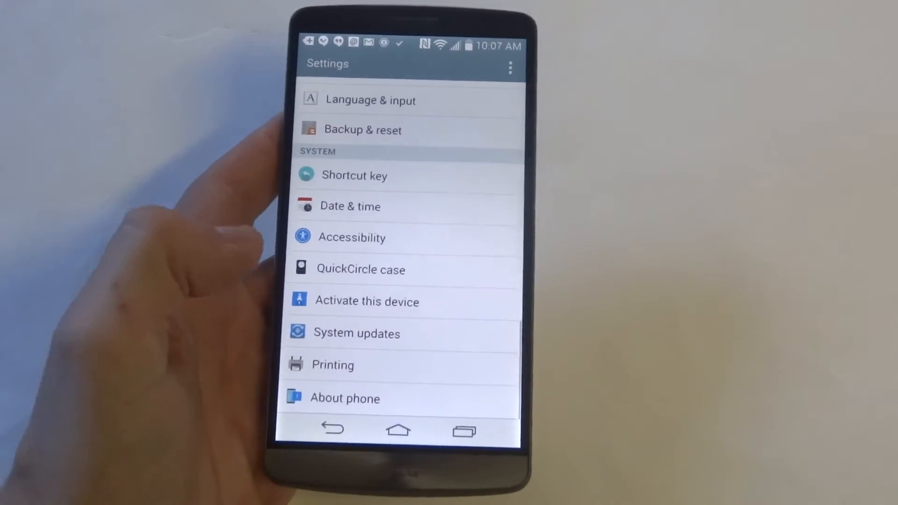
{"action": "scroll", "scroll_direction": "down", "scroll_amount": 3}
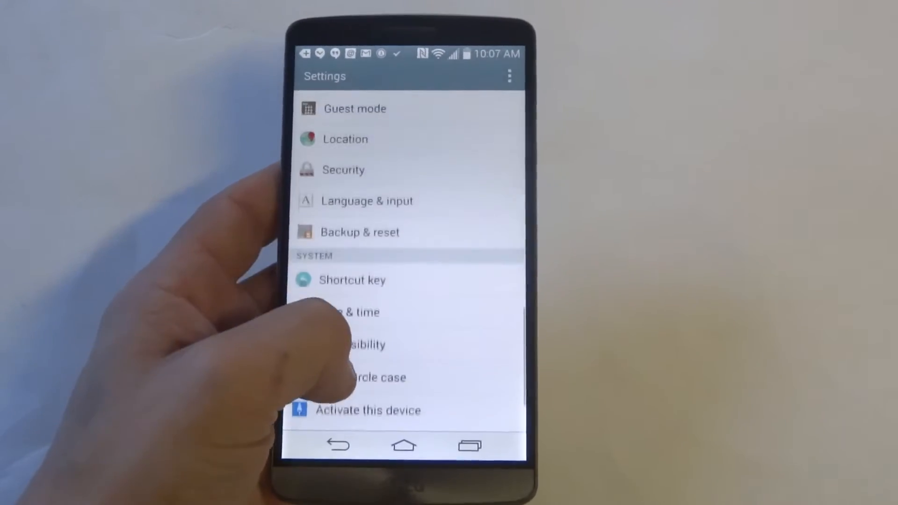
{"action": "scroll", "scroll_direction": "down", "scroll_amount": 3}
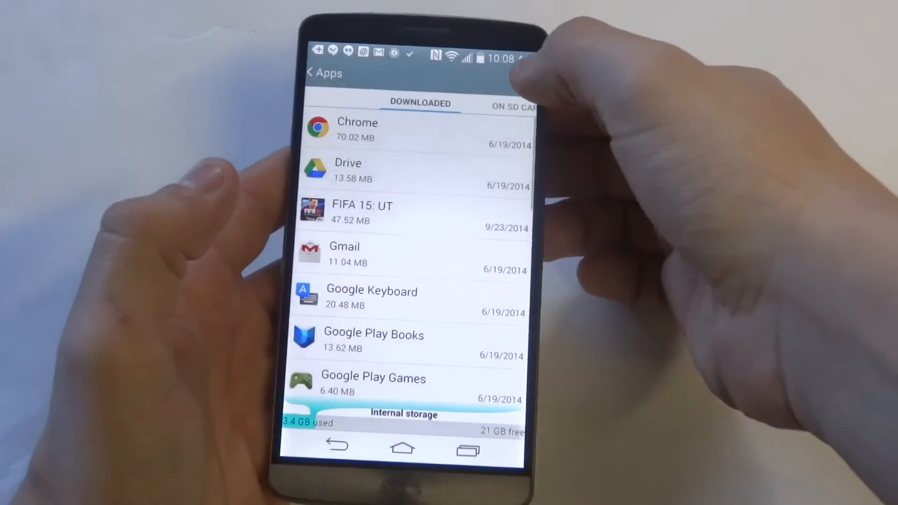
Step: Choose Reset app preferences from the Apps overflow menu to show its confirmation
{"action": "left_click", "coordinate": [509, 75]}
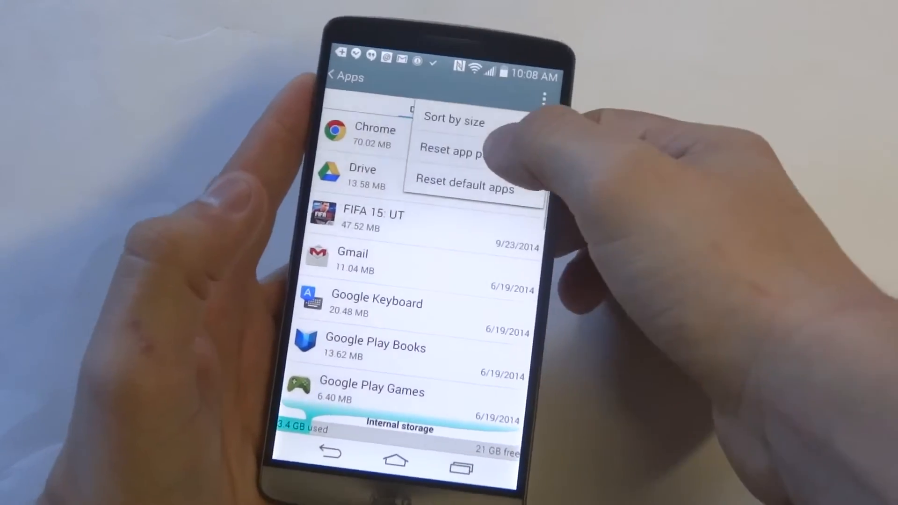
{"action": "left_click", "coordinate": [453, 150]}
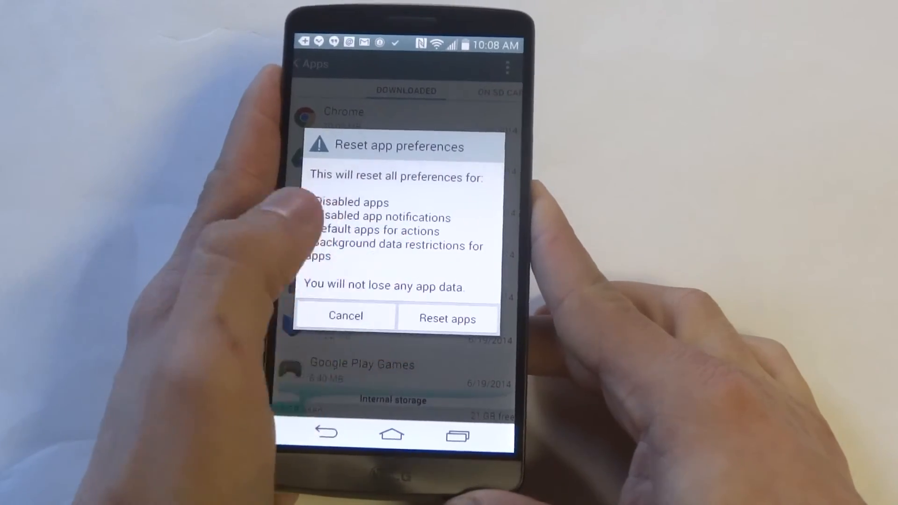
Step: Confirm Reset apps, keep Home as the default launcher, and land on the home screen
{"action": "left_click", "coordinate": [346, 315]}
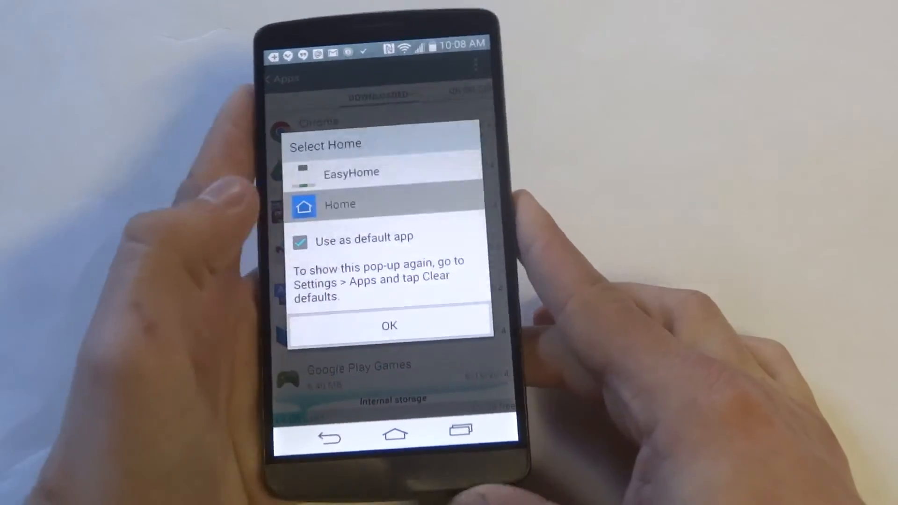
{"action": "left_click", "coordinate": [390, 326]}
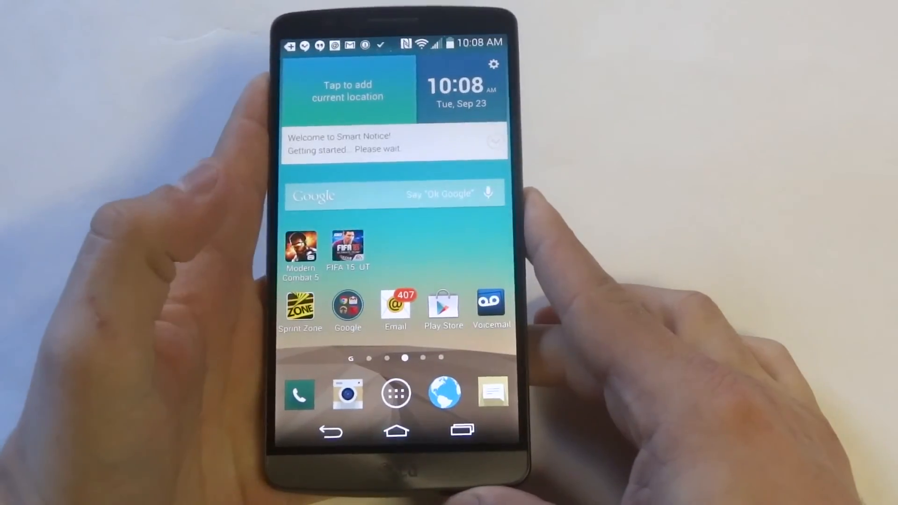